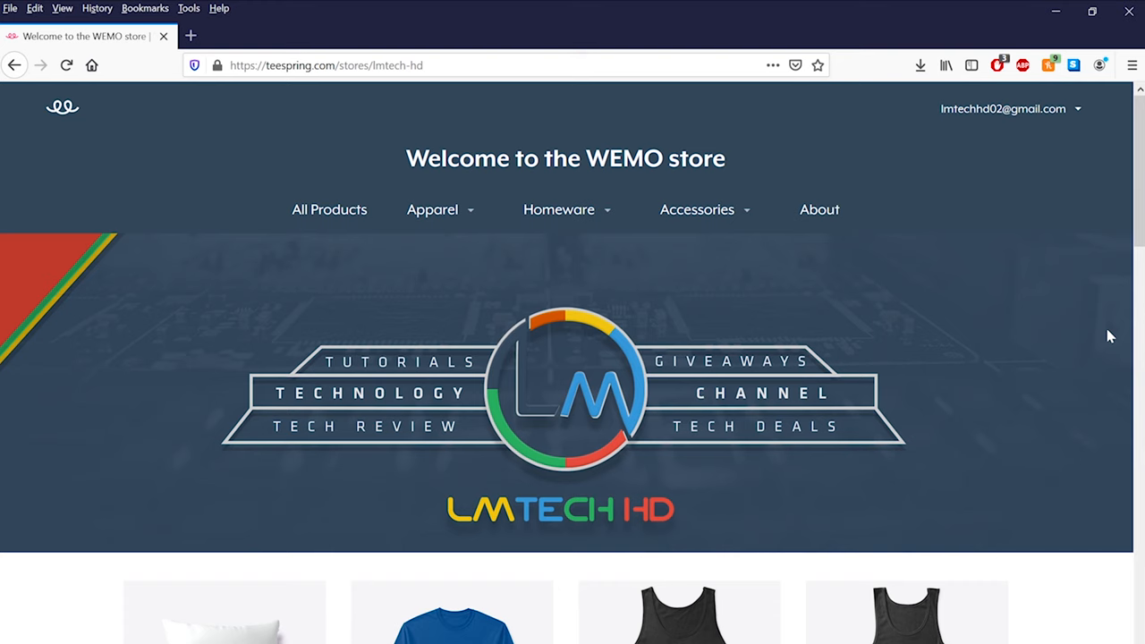
Scroll through the WEMO store's product grid from the pillow and tees down to the hoodies
{"action": "scroll", "scroll_direction": "down", "scroll_amount": 3}
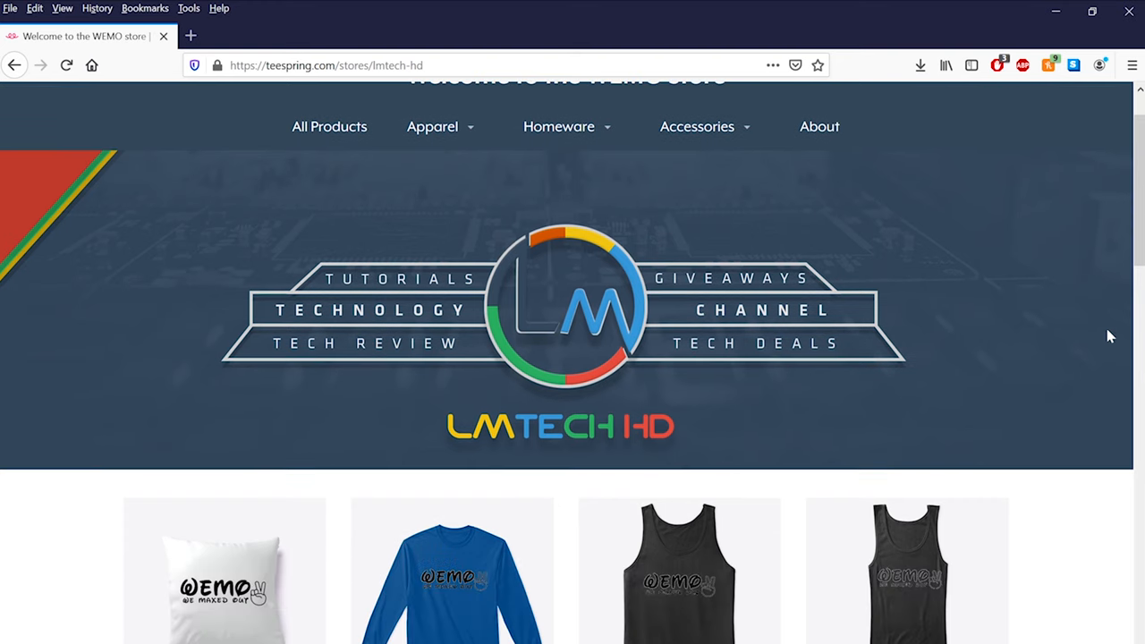
{"action": "scroll", "scroll_direction": "down", "scroll_amount": 3}
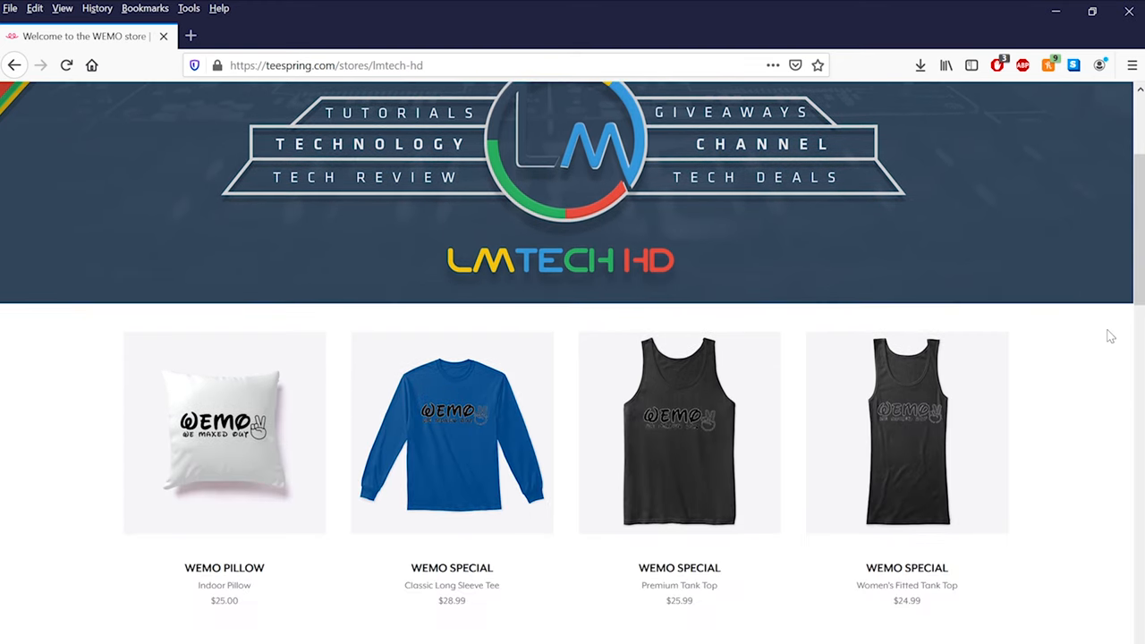
{"action": "scroll", "scroll_direction": "down", "scroll_amount": 3}
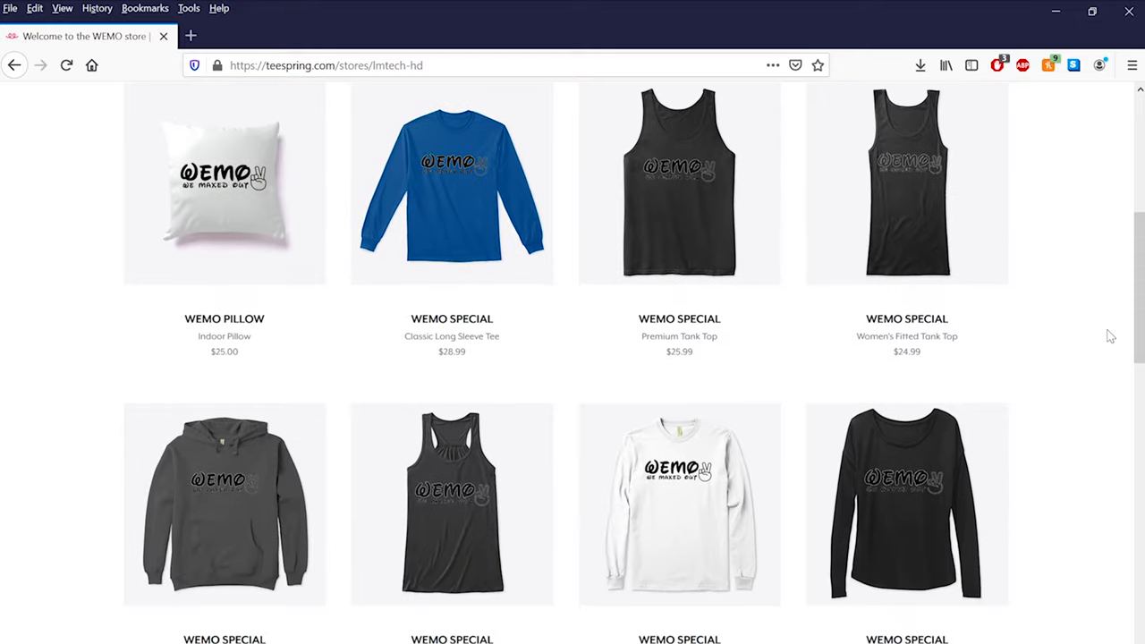
{"action": "scroll", "scroll_direction": "down", "scroll_amount": 3}
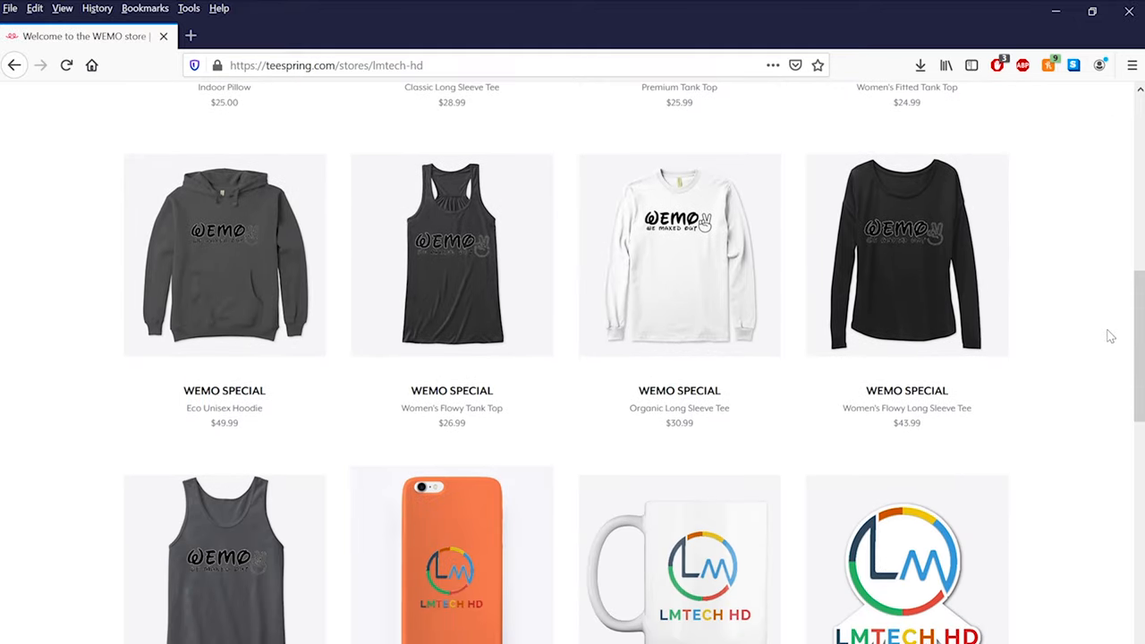
{"action": "scroll", "scroll_direction": "down", "scroll_amount": 3}
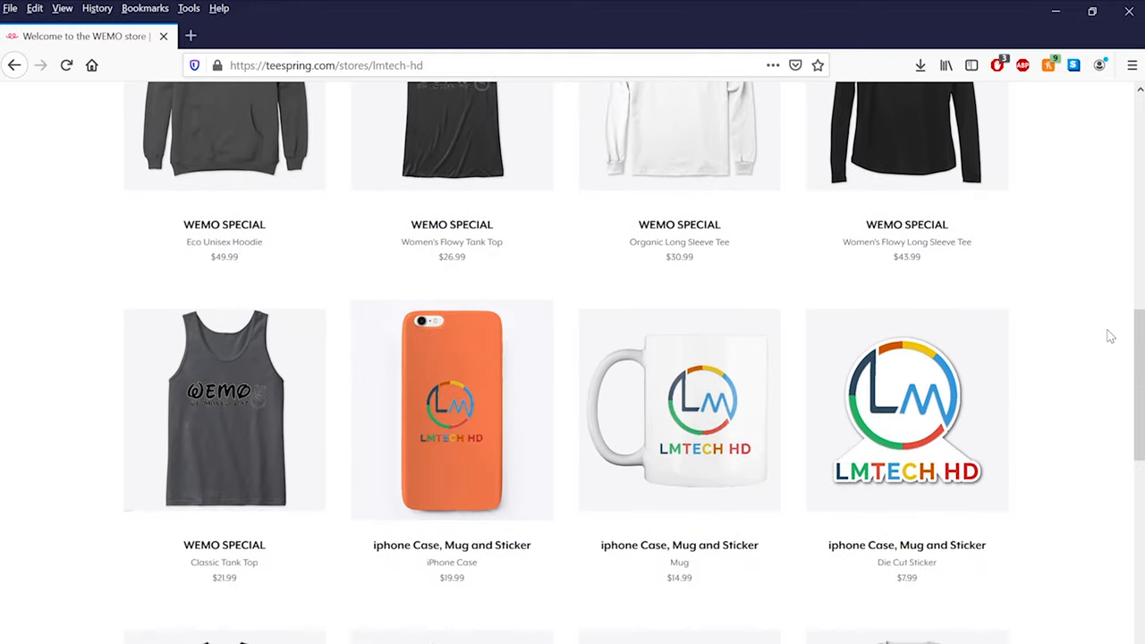
{"action": "scroll", "scroll_direction": "down", "scroll_amount": 3}
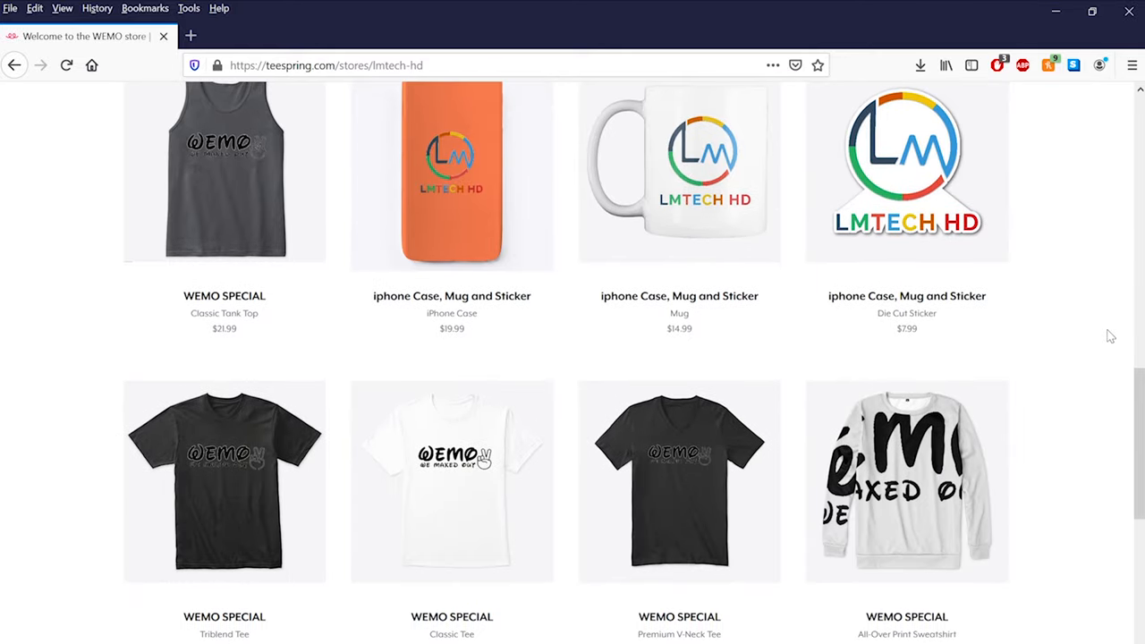
{"action": "scroll", "scroll_direction": "down", "scroll_amount": 3}
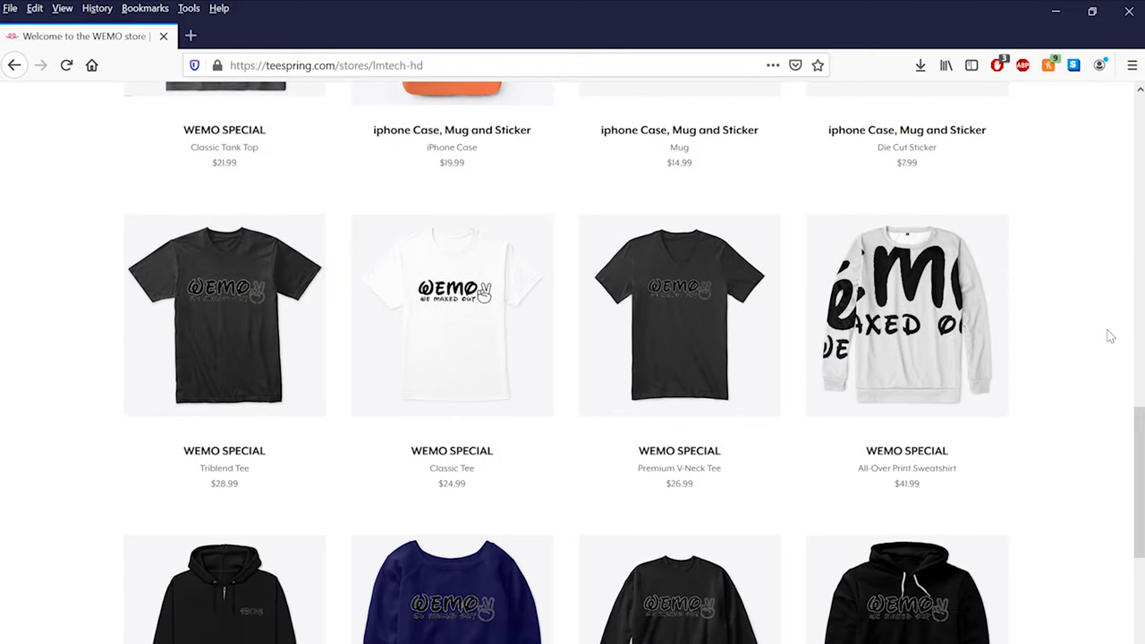
{"action": "scroll", "scroll_direction": "down", "scroll_amount": 3}
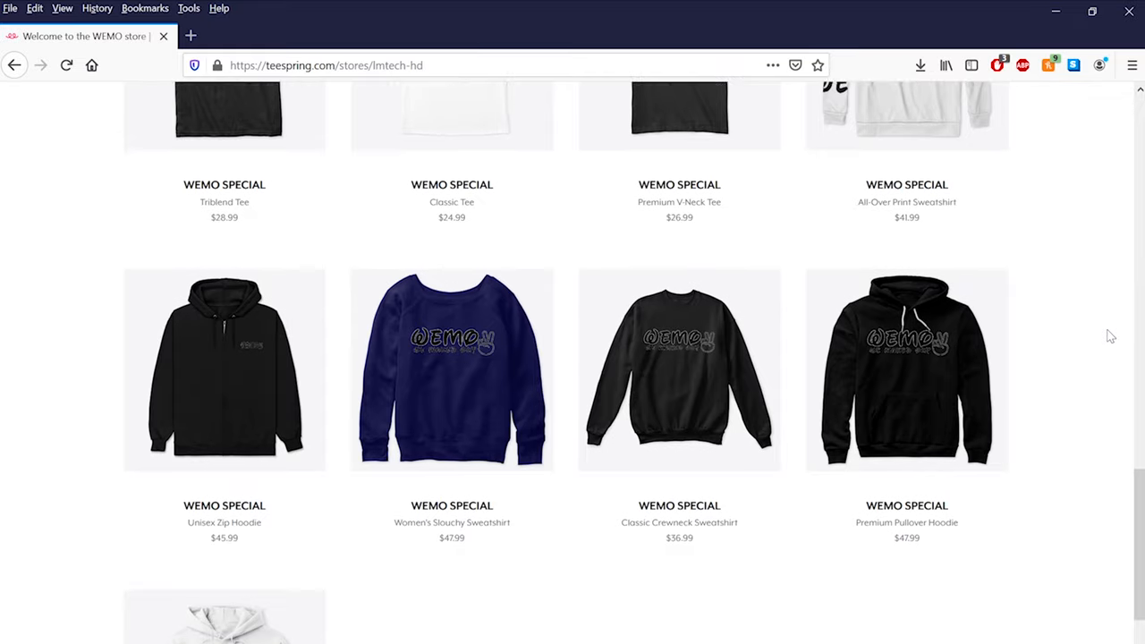
{"action": "scroll", "scroll_direction": "down", "scroll_amount": 3}
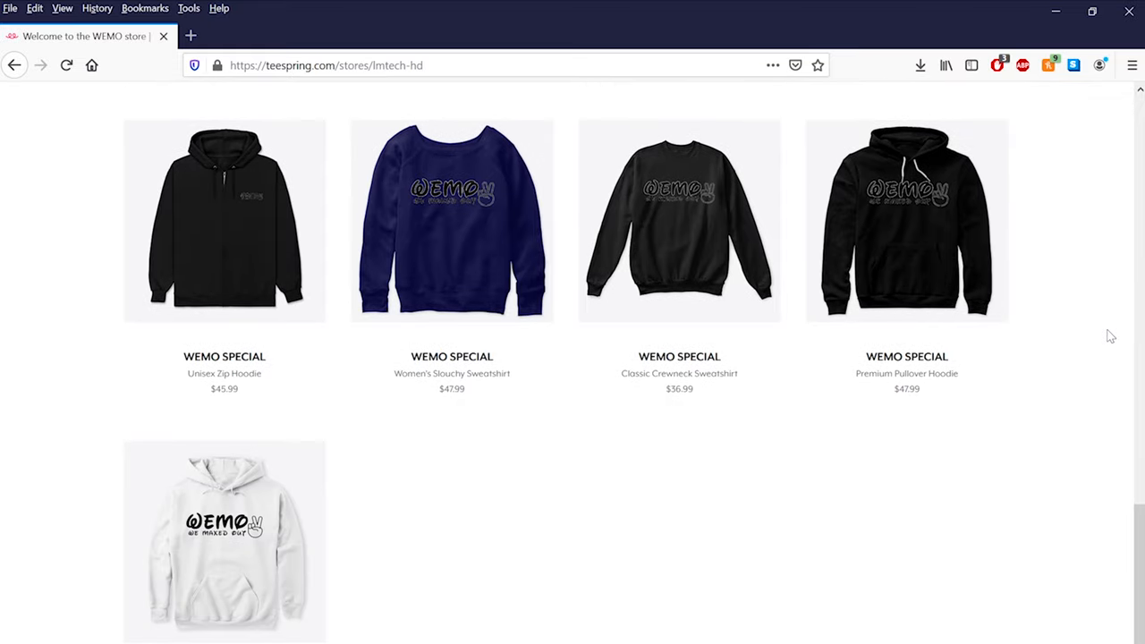
{"action": "scroll", "scroll_direction": "down", "scroll_amount": 3}
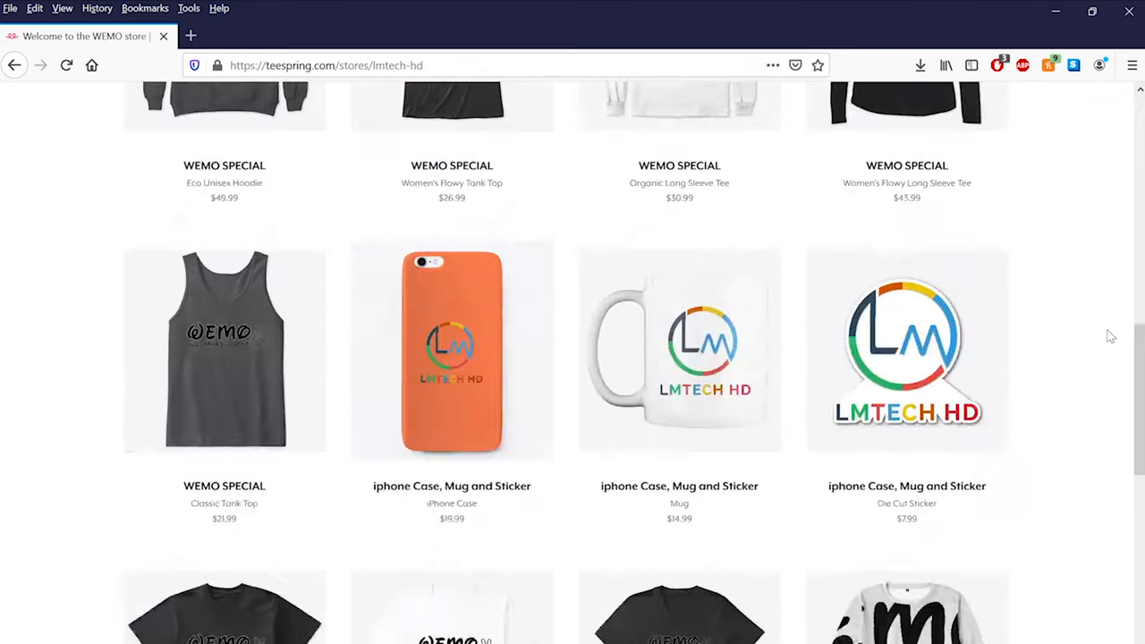
{"action": "left_click", "coordinate": [938, 136]}
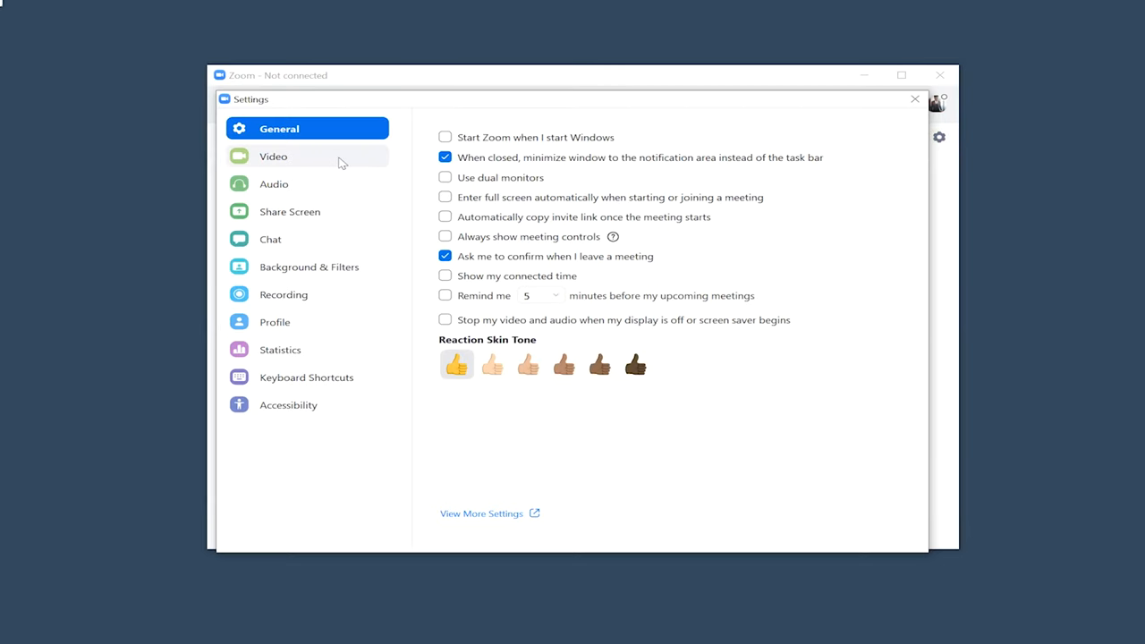
Show Zoom's Video settings with the camera preview and the Camera list
{"action": "left_click", "coordinate": [274, 156]}
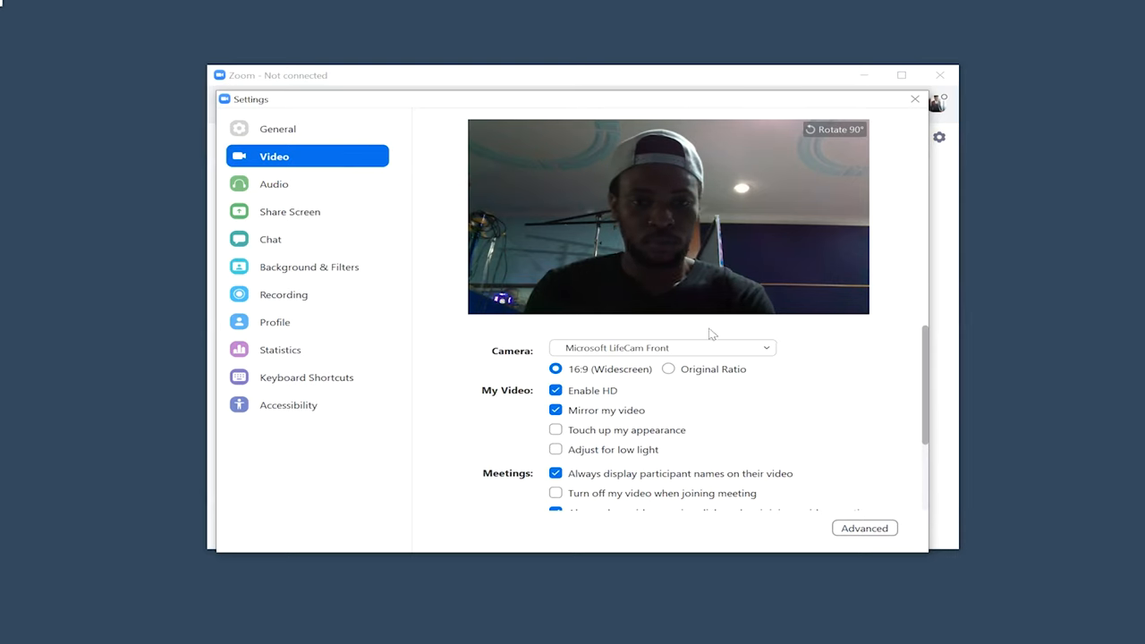
{"action": "left_click", "coordinate": [662, 347]}
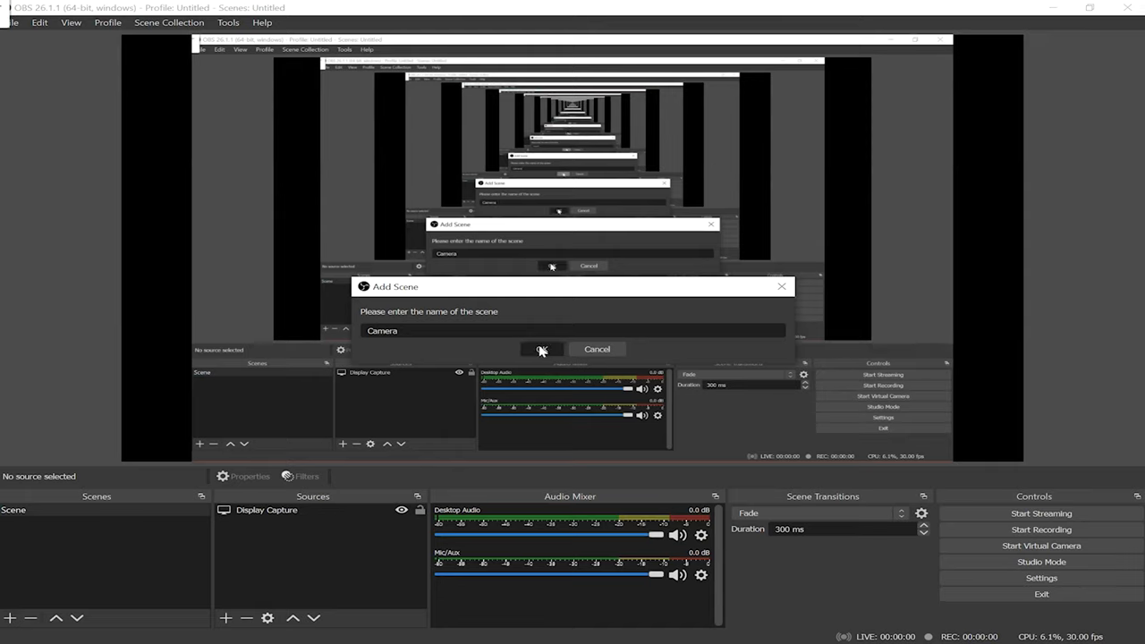
Confirm creating the new empty scene named 'Camera'
{"action": "left_click", "coordinate": [540, 349]}
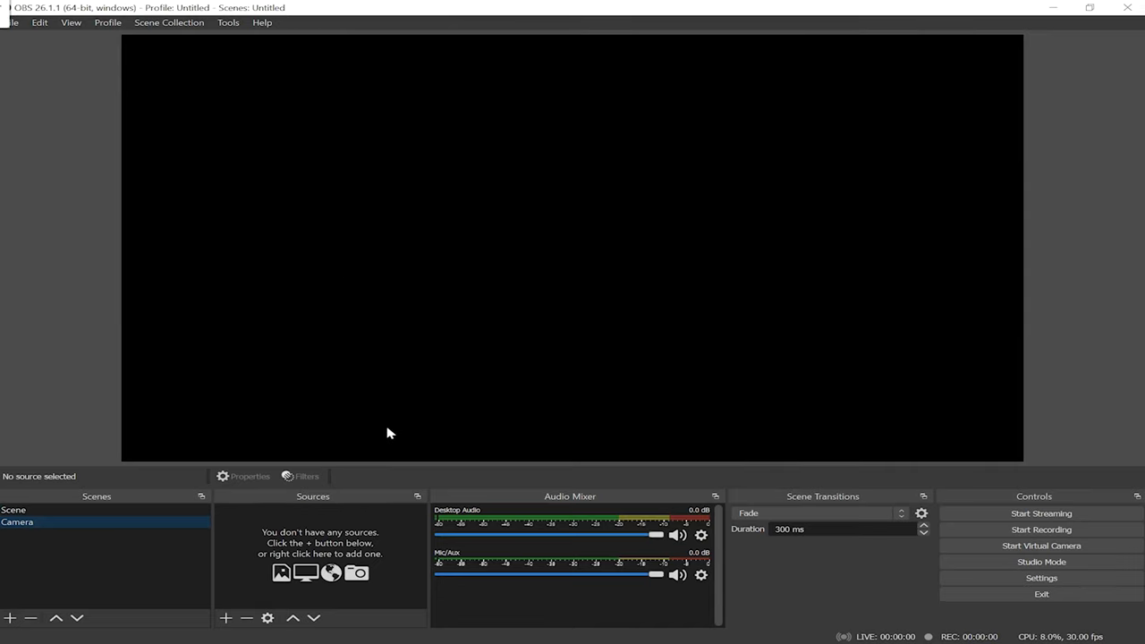
{"action": "mouse_move", "coordinate": [225, 619]}
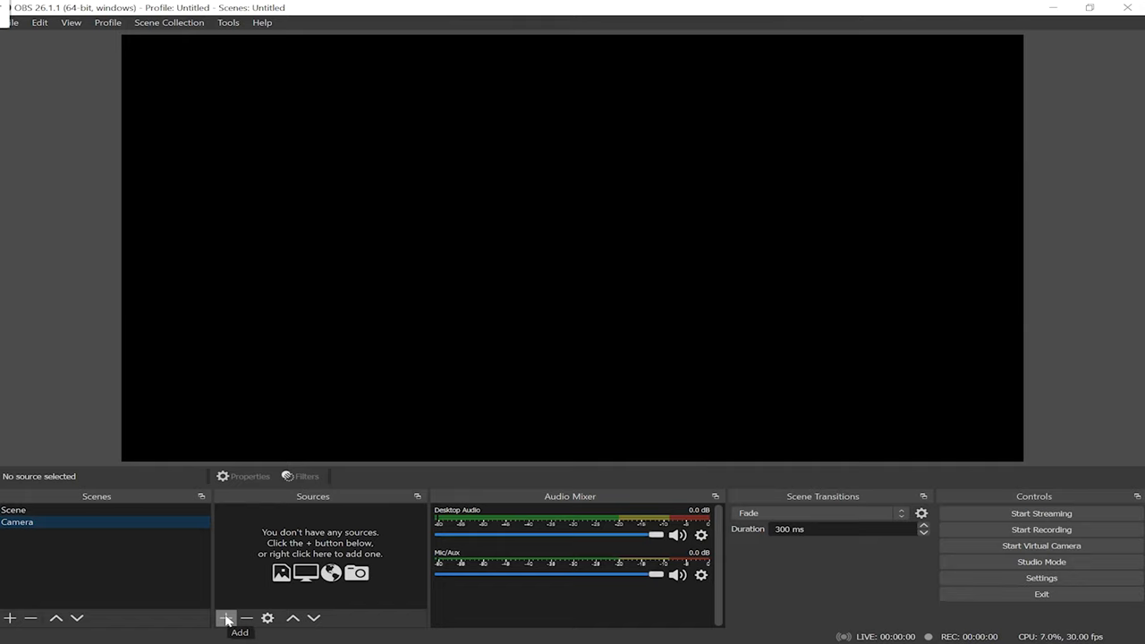
Add a Video Capture Device source named 'video' to the Camera scene
{"action": "left_click", "coordinate": [225, 619]}
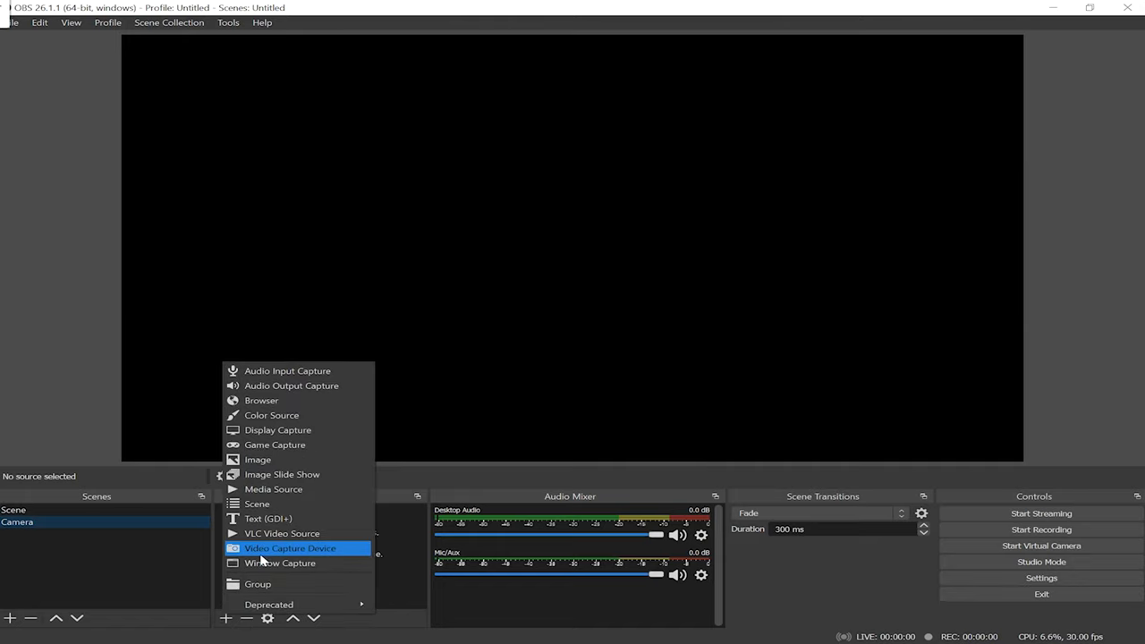
{"action": "mouse_move", "coordinate": [276, 551]}
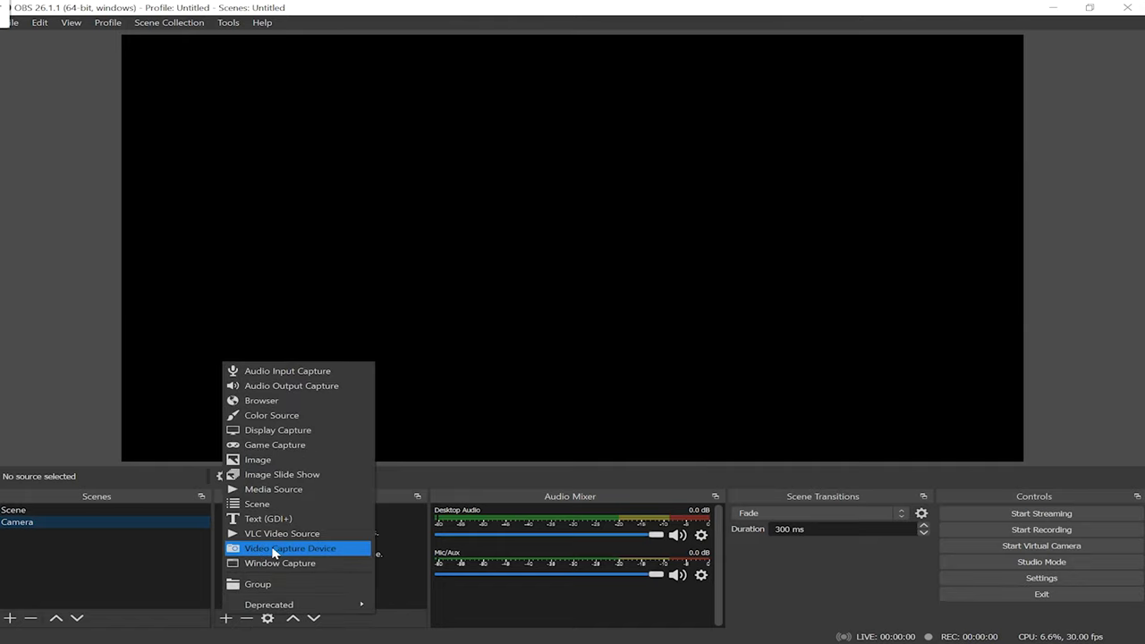
{"action": "left_click", "coordinate": [290, 548]}
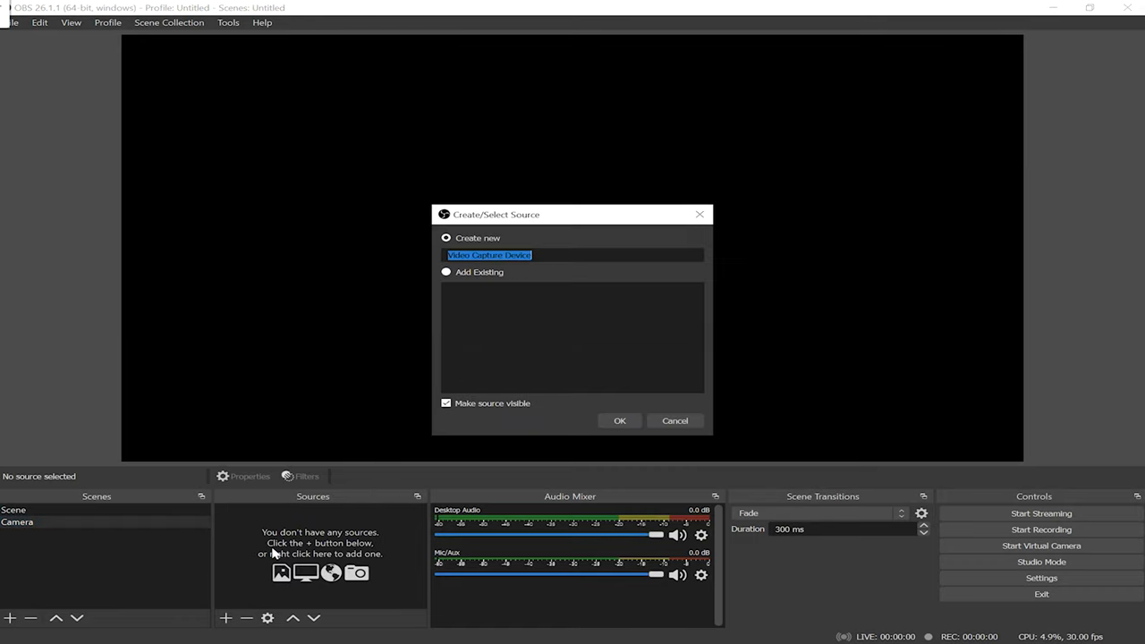
{"action": "left_click", "coordinate": [619, 421]}
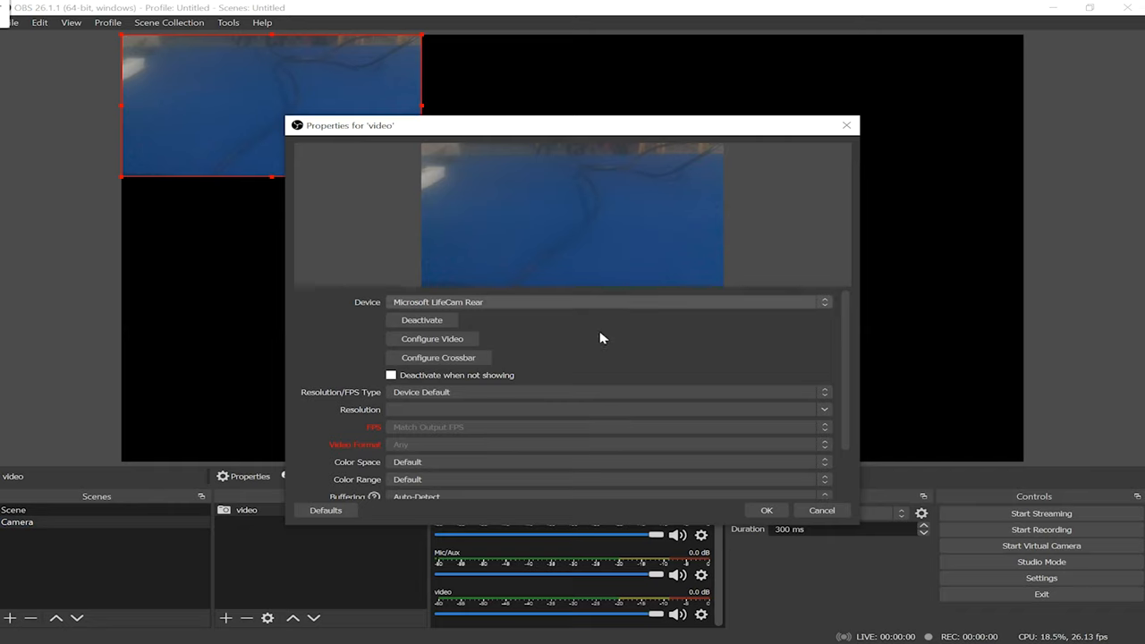
{"action": "mouse_move", "coordinate": [504, 308]}
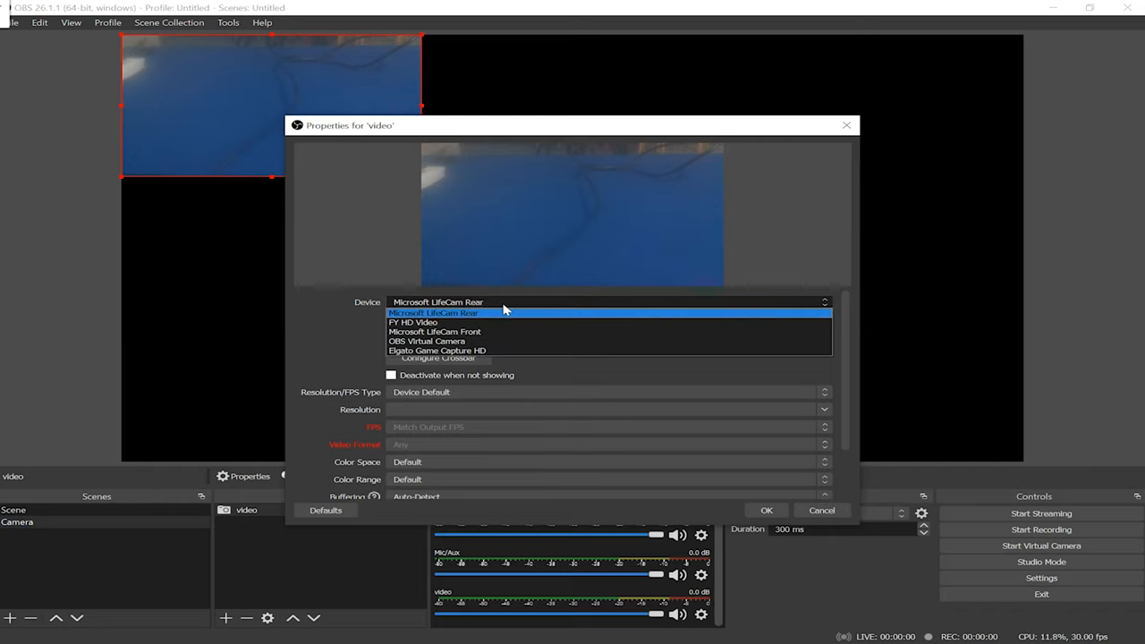
Set the source's capture device to Microsoft LifeCam Front, then reopen the device list
{"action": "left_click", "coordinate": [433, 312]}
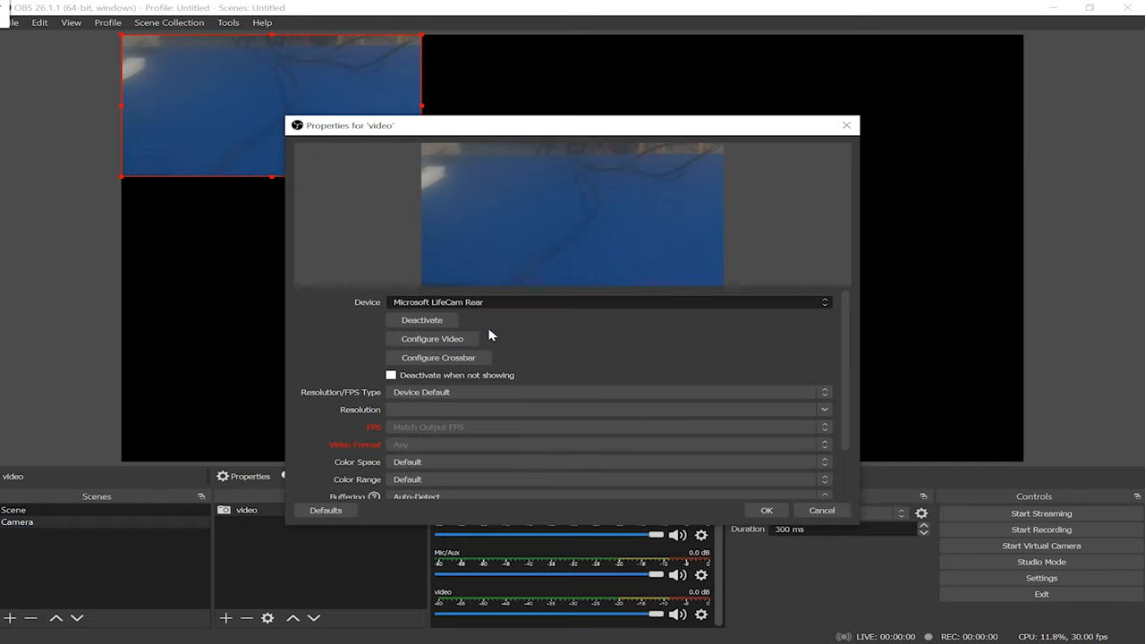
{"action": "left_click", "coordinate": [608, 301]}
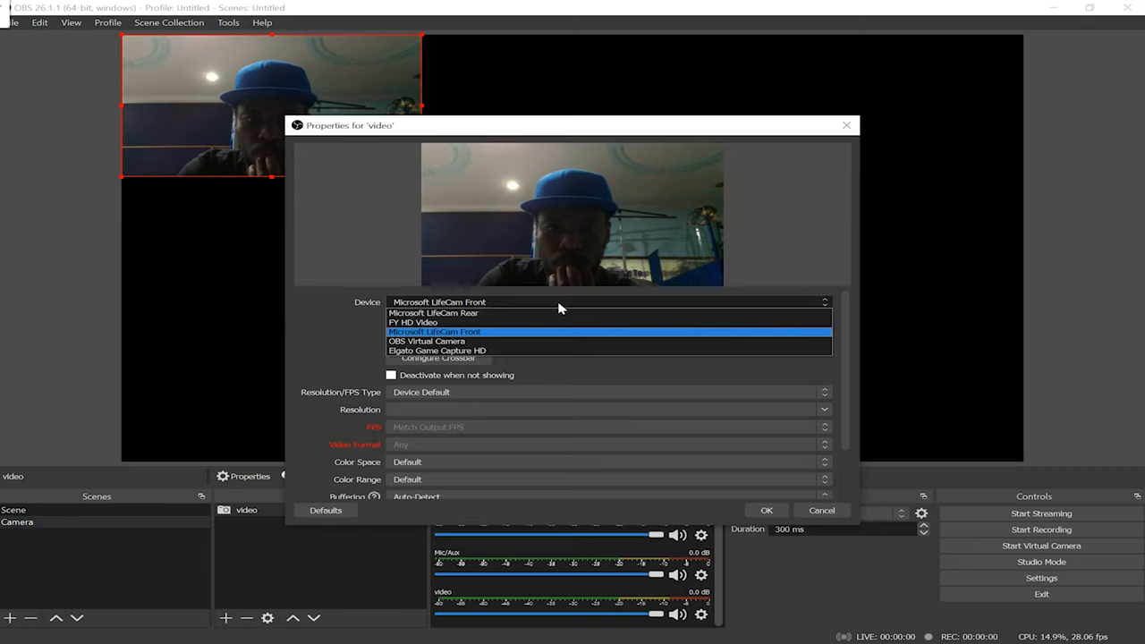
{"action": "left_click", "coordinate": [433, 331]}
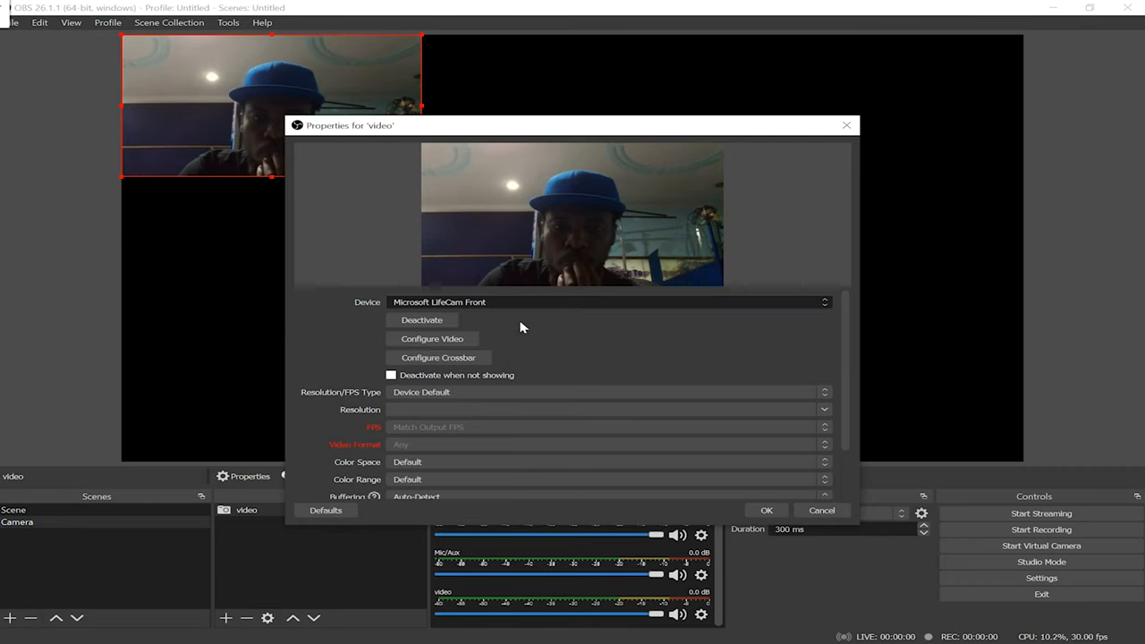
{"action": "left_click", "coordinate": [608, 300]}
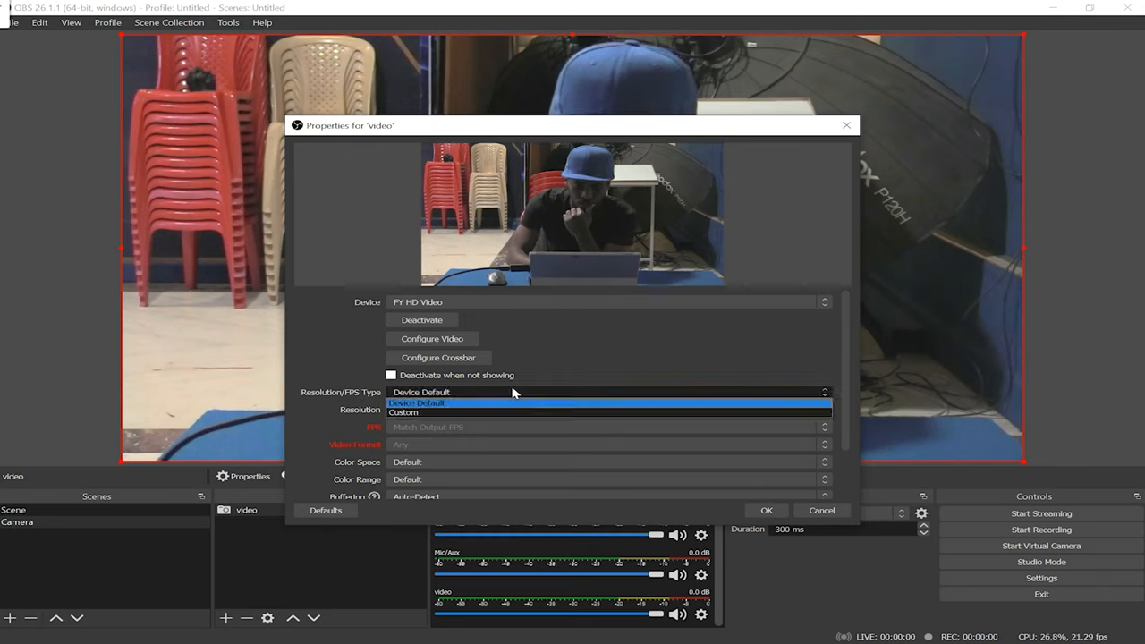
{"action": "mouse_move", "coordinate": [463, 414]}
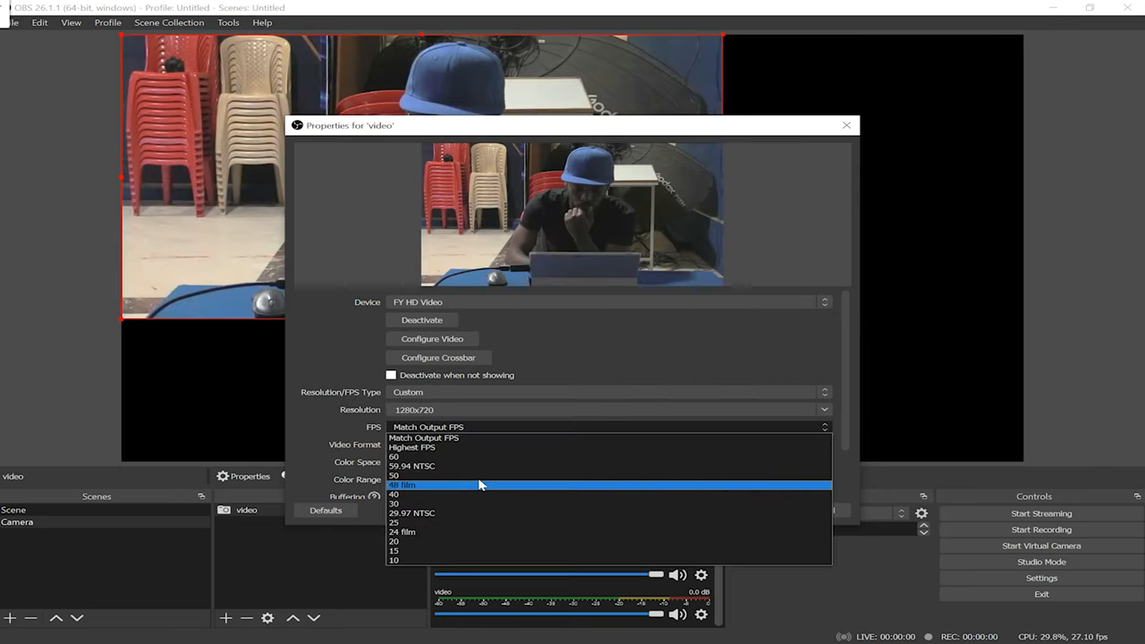
Pick a frame rate while trying custom settings for the FY HD Video device
{"action": "left_click", "coordinate": [393, 502]}
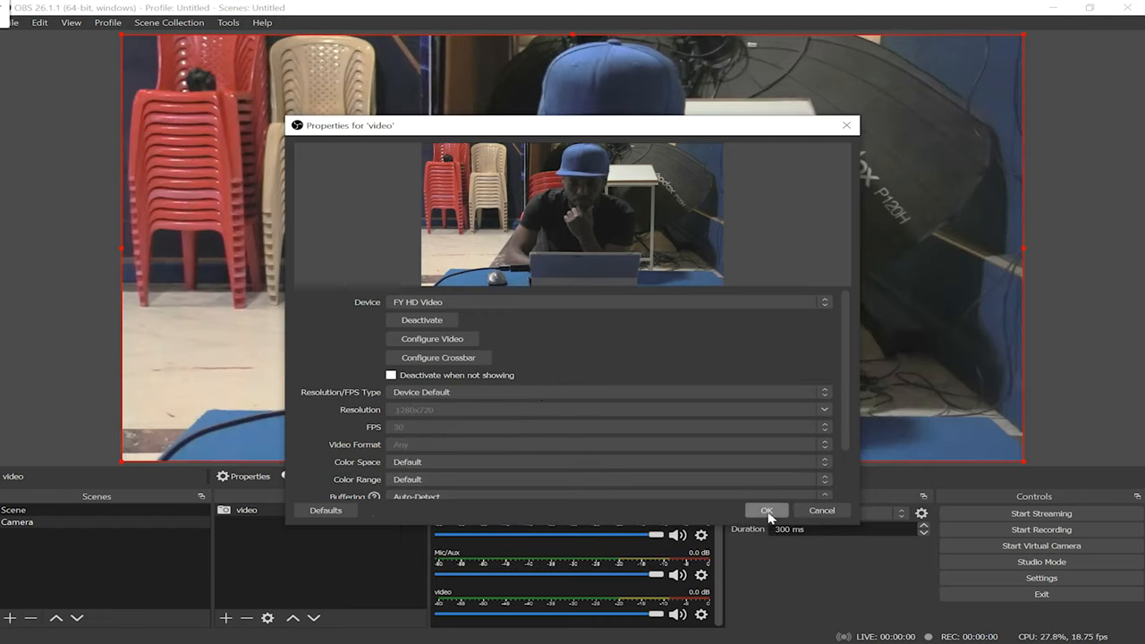
Confirm the video source properties so the Camera scene shows the FY HD Video feed
{"action": "left_click", "coordinate": [766, 510]}
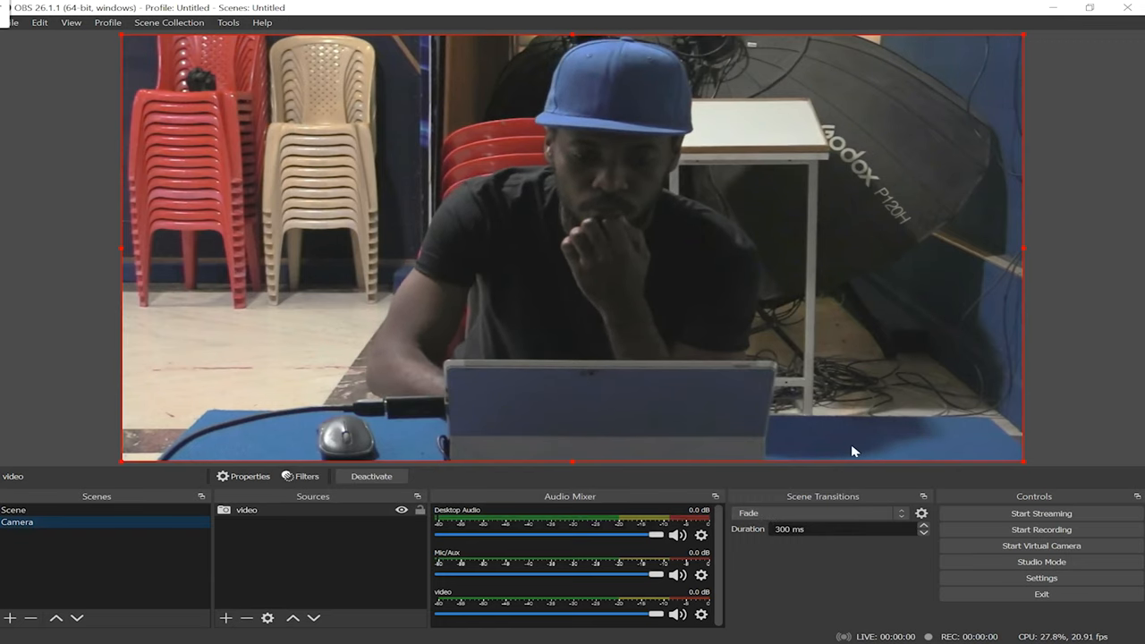
{"action": "mouse_move", "coordinate": [1024, 462]}
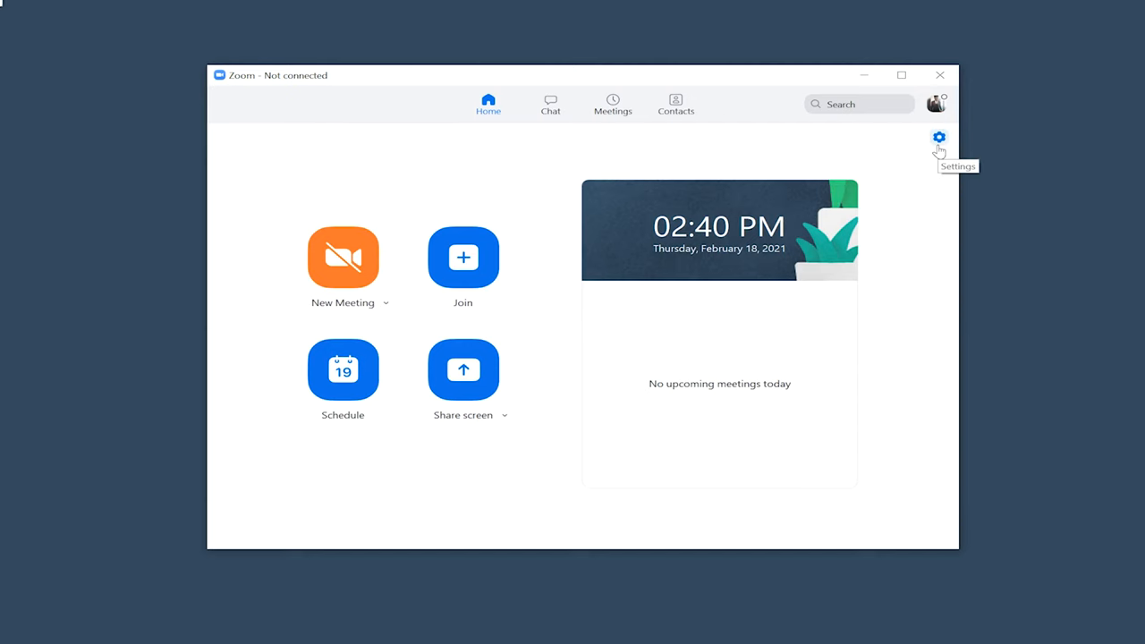
In Zoom's Video settings, select FY HD Video as the camera
{"action": "left_click", "coordinate": [938, 136]}
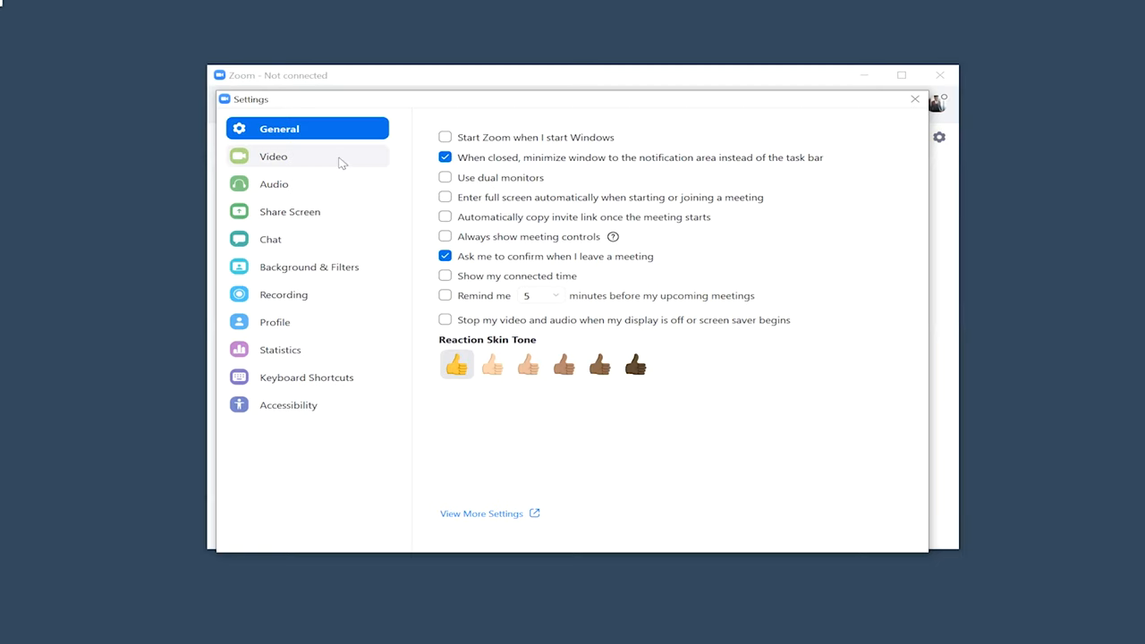
{"action": "left_click", "coordinate": [273, 156]}
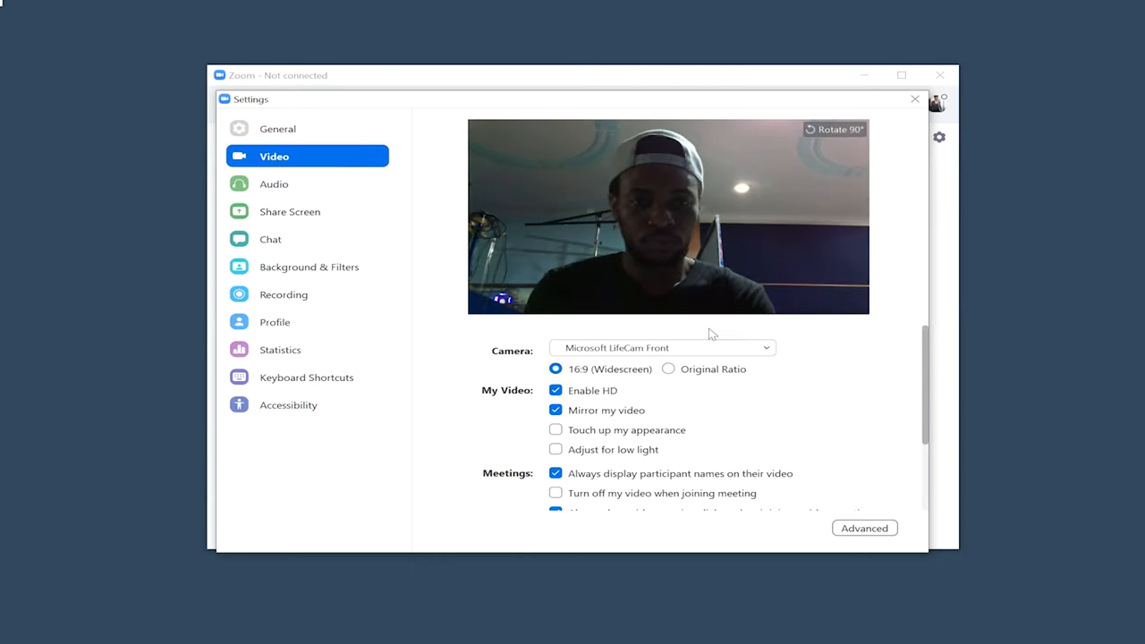
{"action": "left_click", "coordinate": [662, 347]}
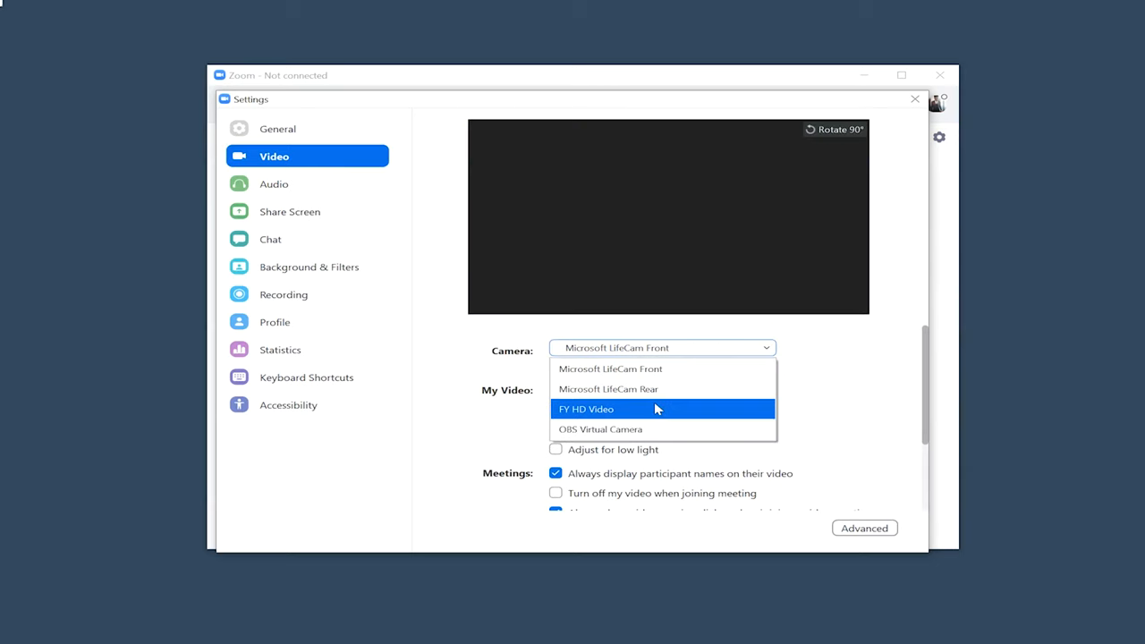
{"action": "left_click", "coordinate": [587, 408]}
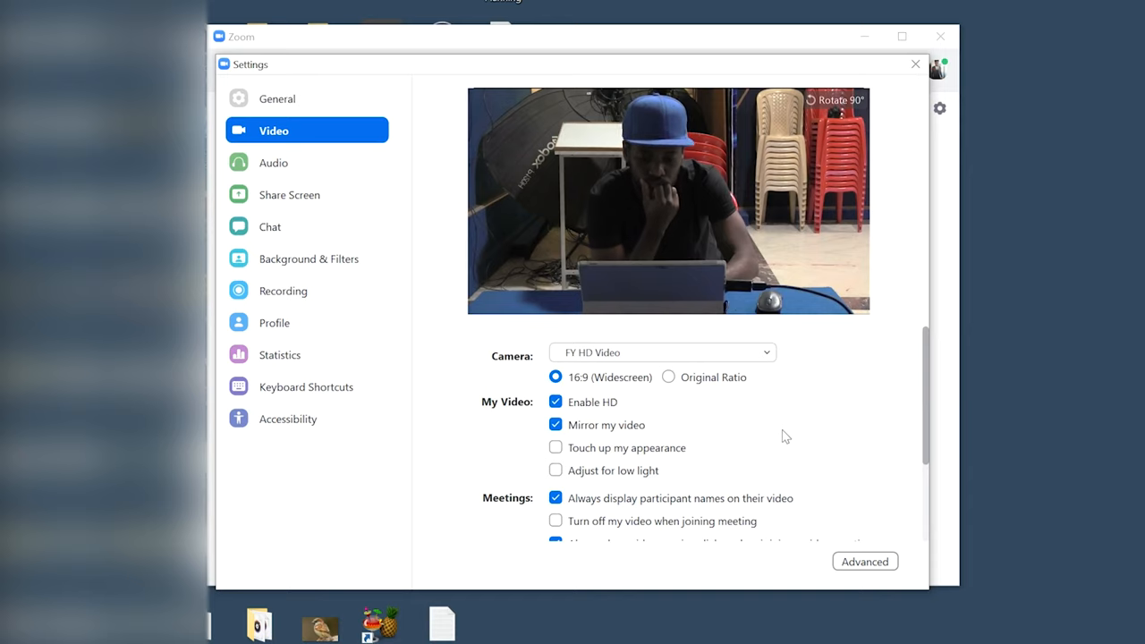
{"action": "mouse_move", "coordinate": [553, 272]}
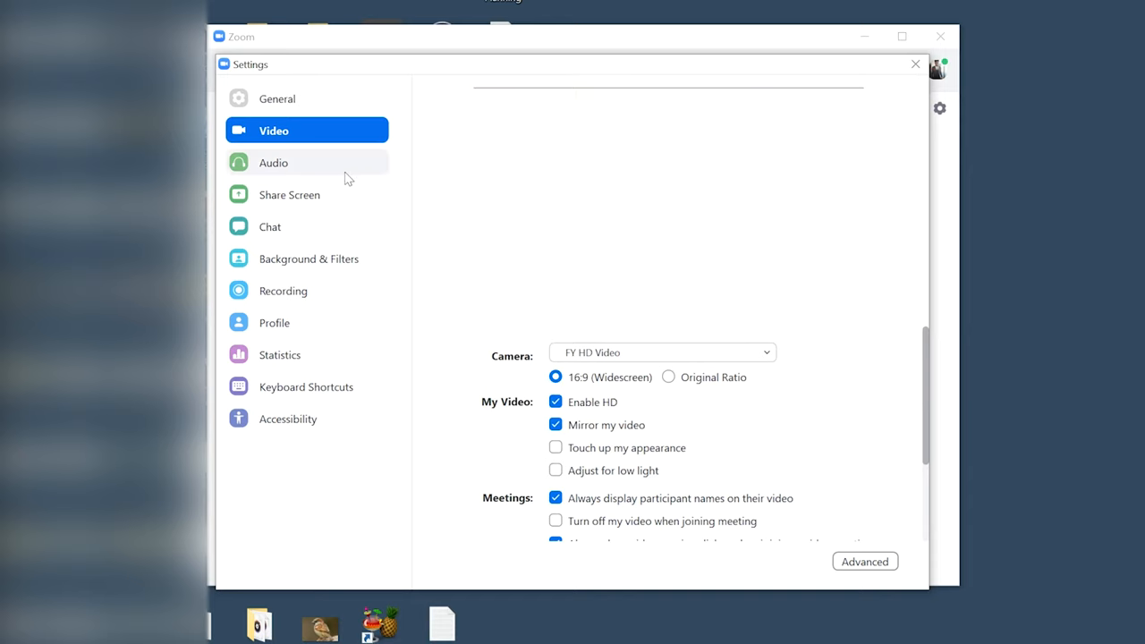
In Zoom's Audio settings, select Digital Audio Interface (FY HD Audio) as the microphone
{"action": "left_click", "coordinate": [273, 161]}
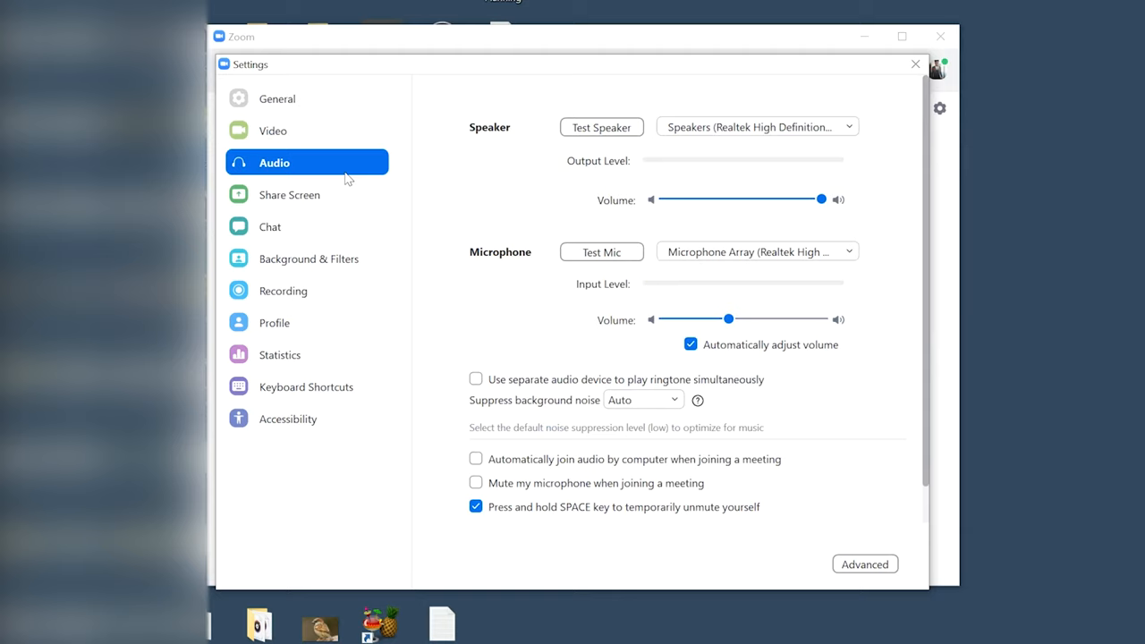
{"action": "left_click", "coordinate": [755, 251]}
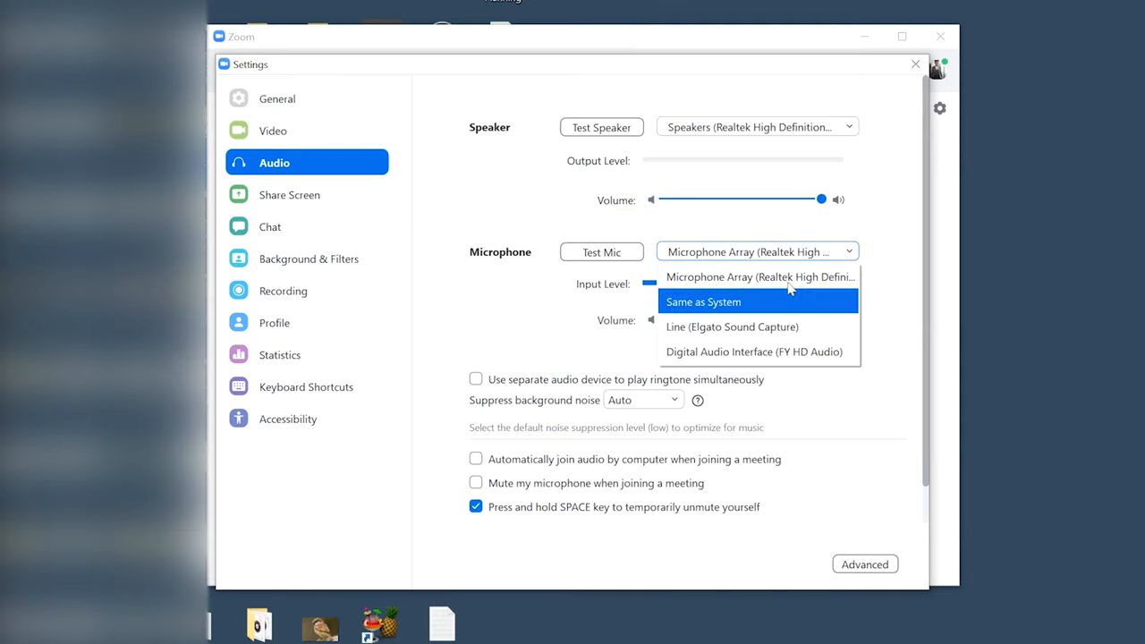
{"action": "mouse_move", "coordinate": [784, 351]}
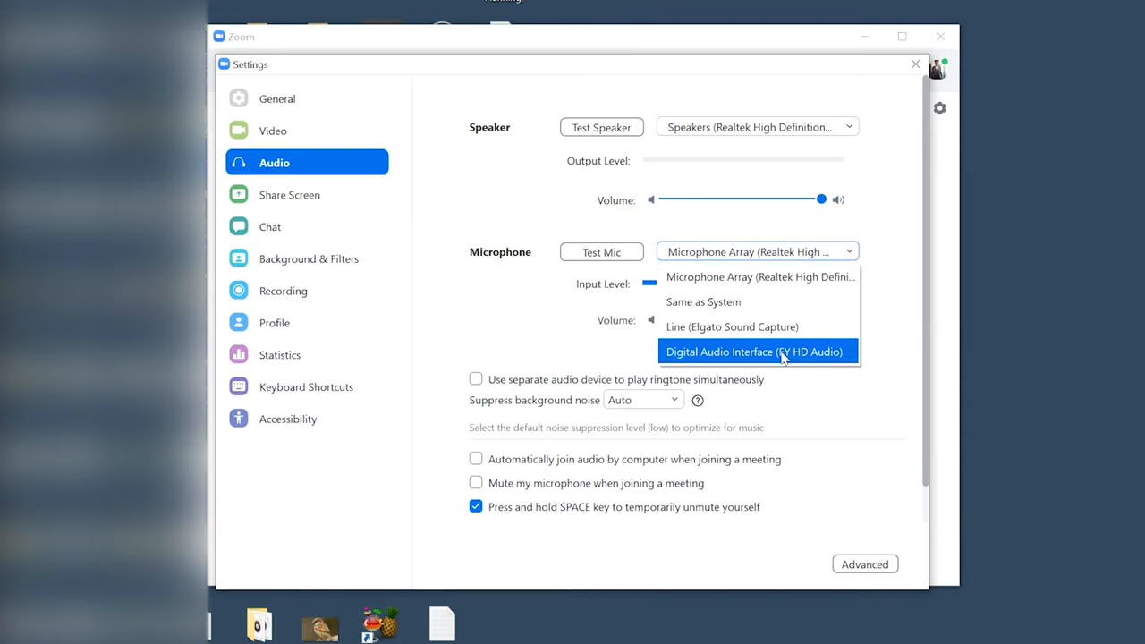
{"action": "mouse_move", "coordinate": [791, 358]}
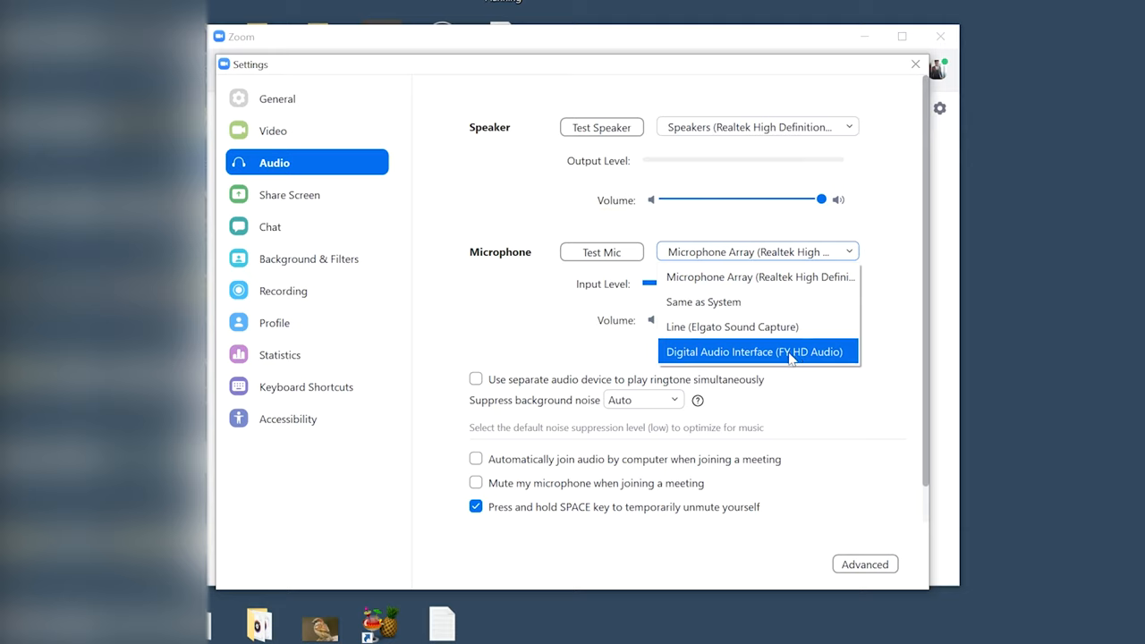
{"action": "left_click", "coordinate": [755, 351]}
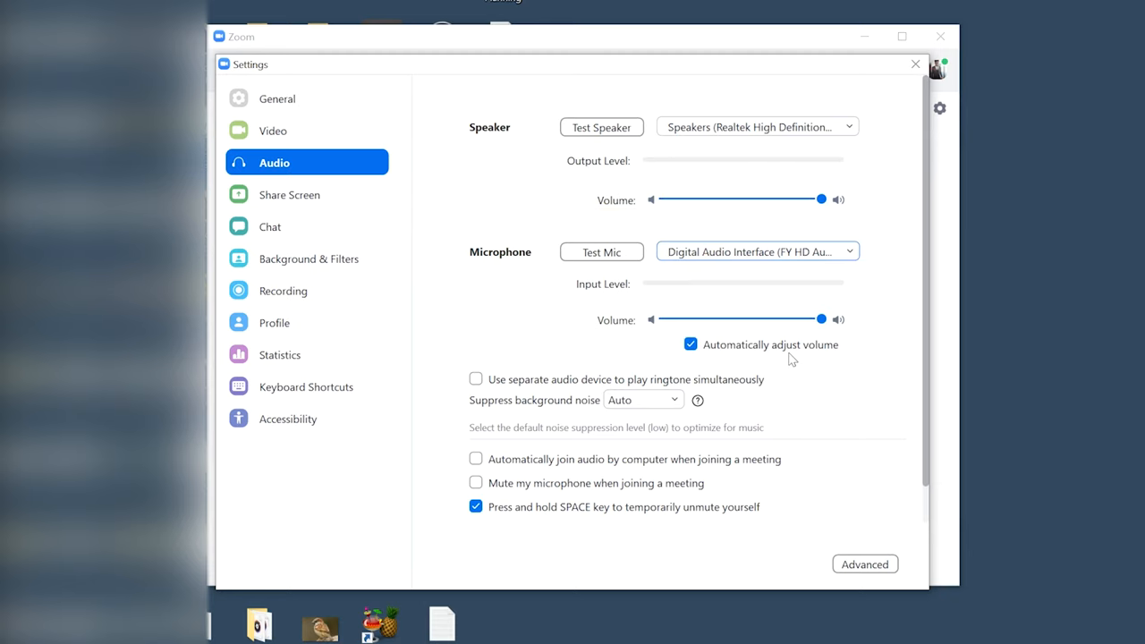
{"action": "mouse_move", "coordinate": [776, 286]}
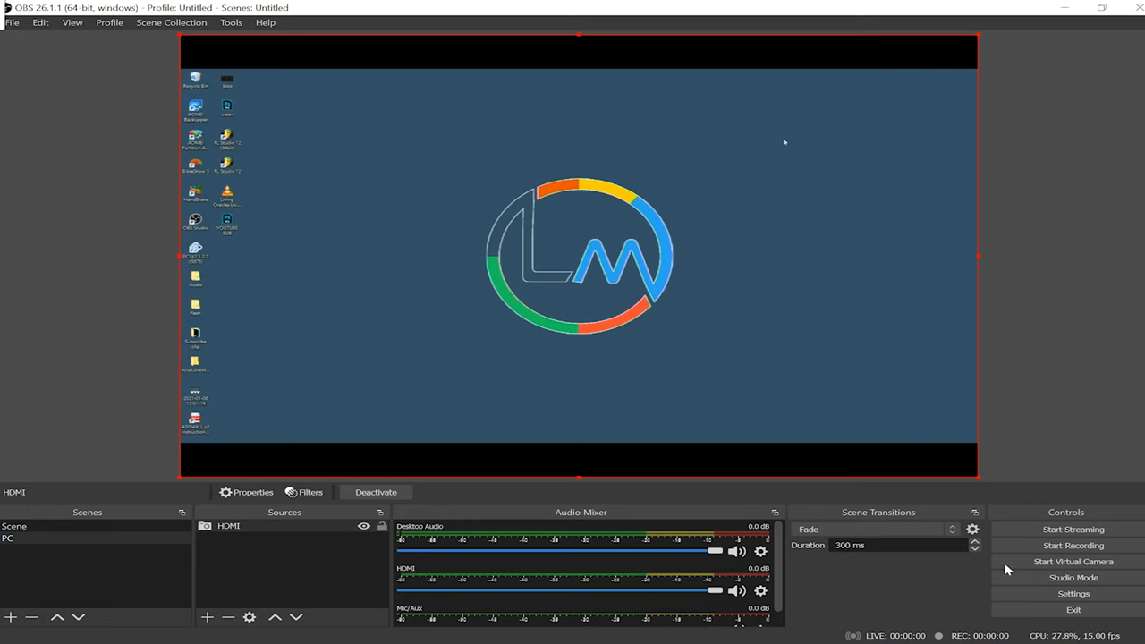
Start recording the PC scene capturing the desktop via the HDMI source
{"action": "left_click", "coordinate": [1074, 544]}
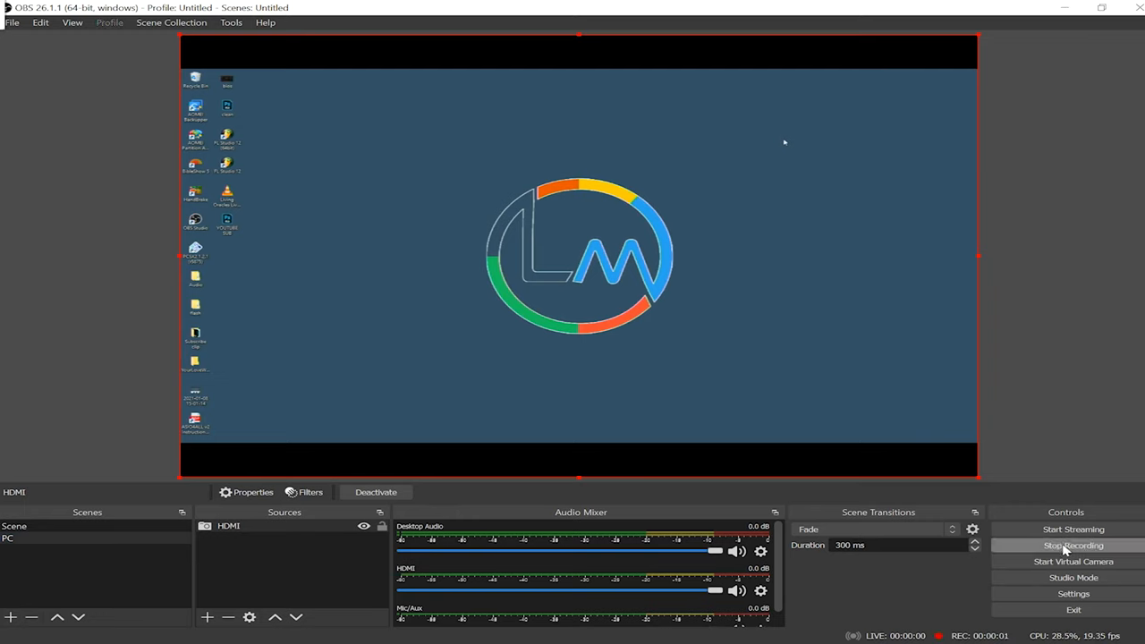